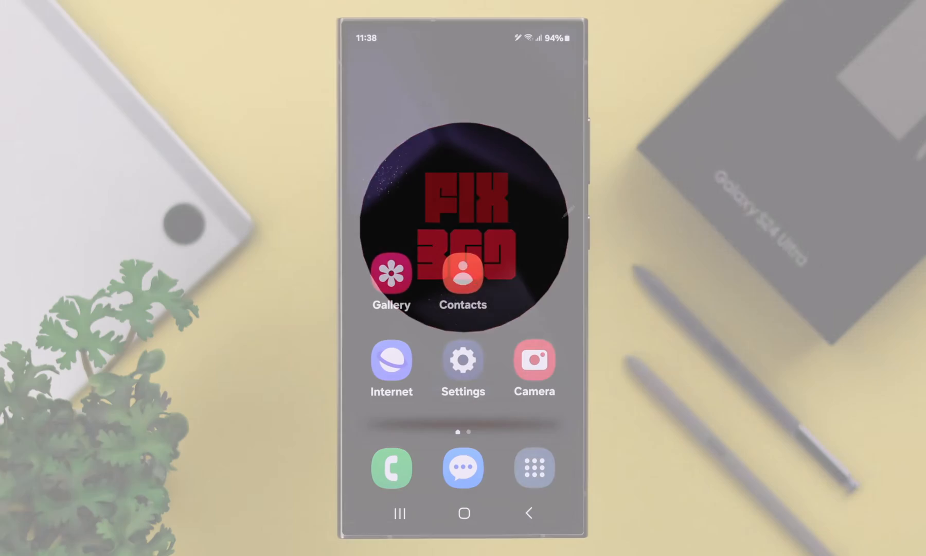
Enable Bluetooth tethering under Connections > Mobile Hotspot and Tethering on the Galaxy S24 Ultra
left_click(462, 360)
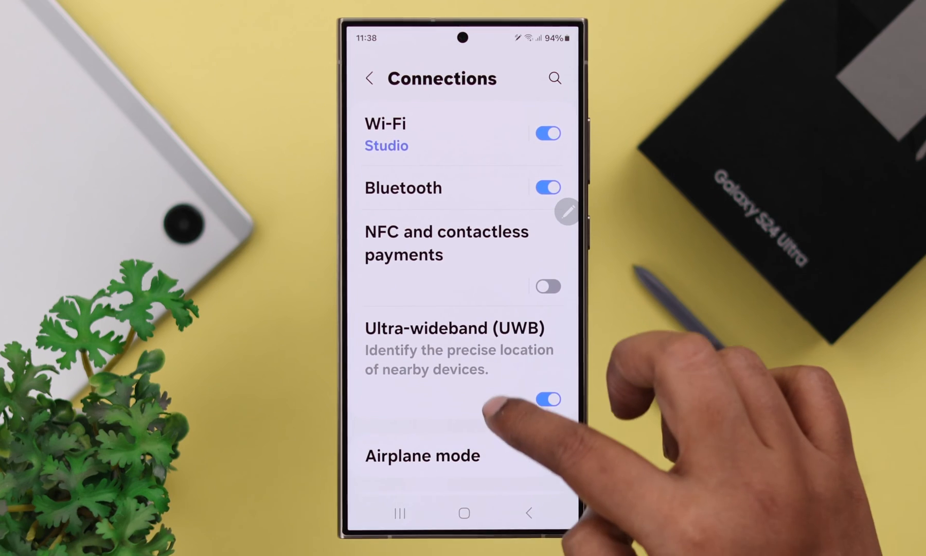
scroll("down", 3)
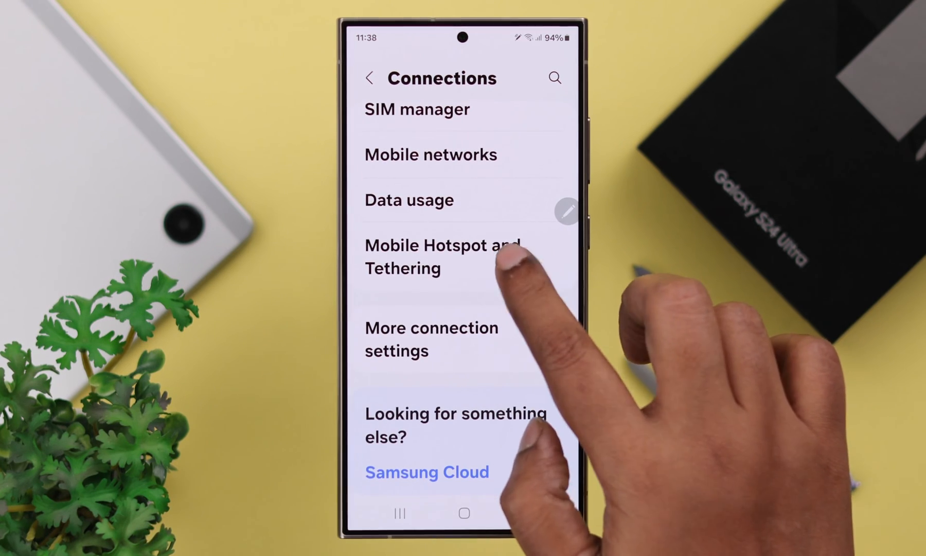
left_click(441, 256)
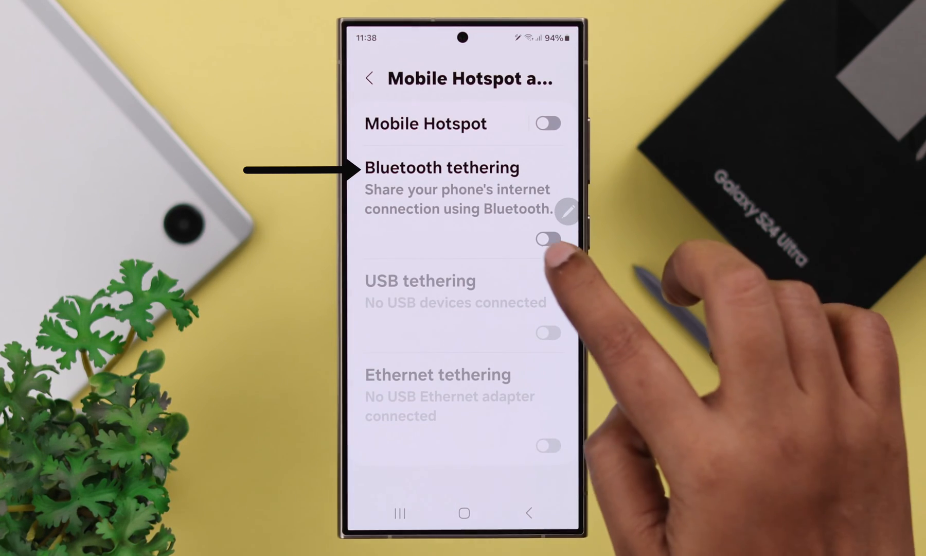
left_click(547, 238)
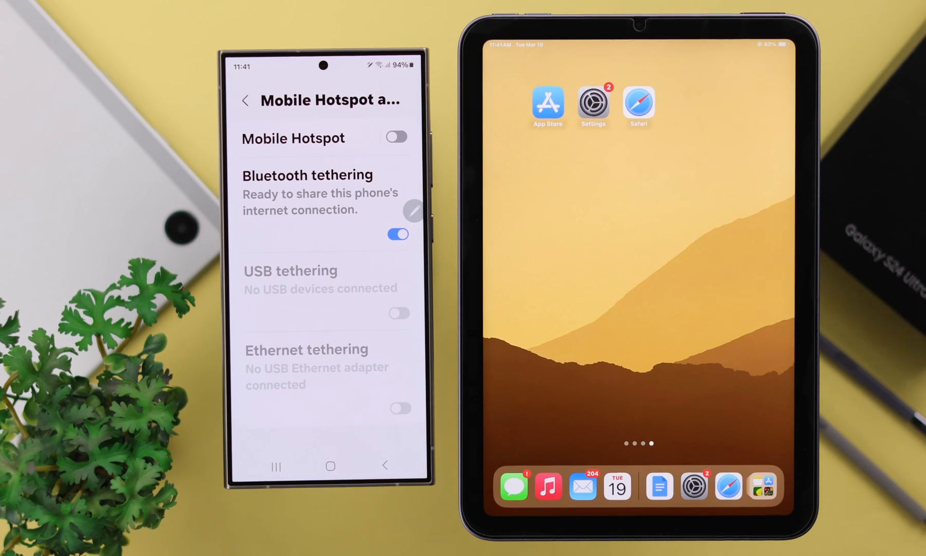
Turn on iPad Bluetooth and select the S24 Ultra under Other Devices to begin pairing
left_click(593, 102)
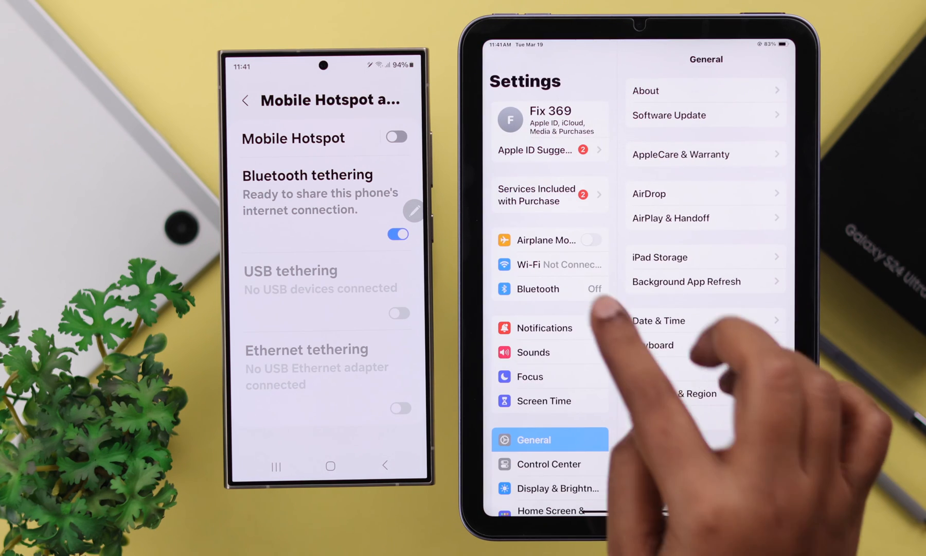
left_click(537, 289)
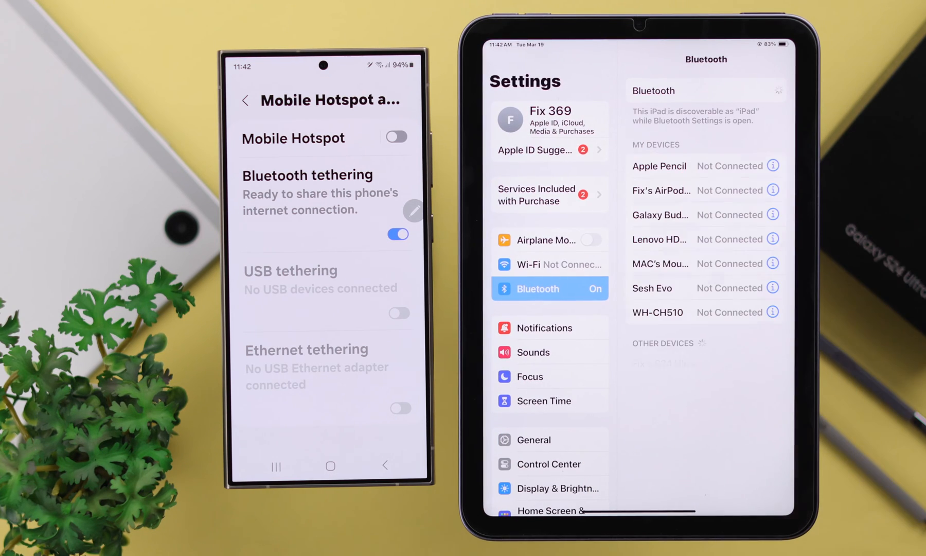
left_click(769, 89)
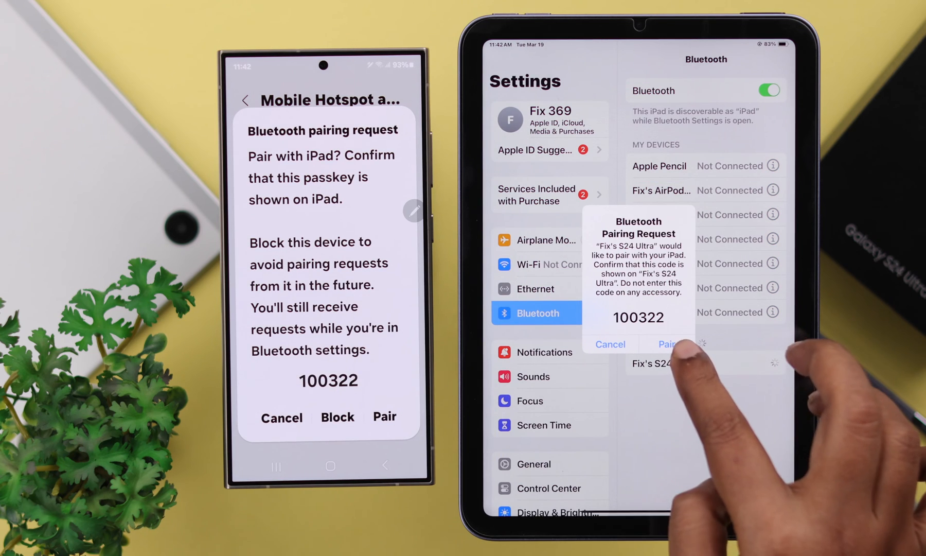
Accept the pairing request, then launch Safari from the Dock to test the shared connection
left_click(667, 344)
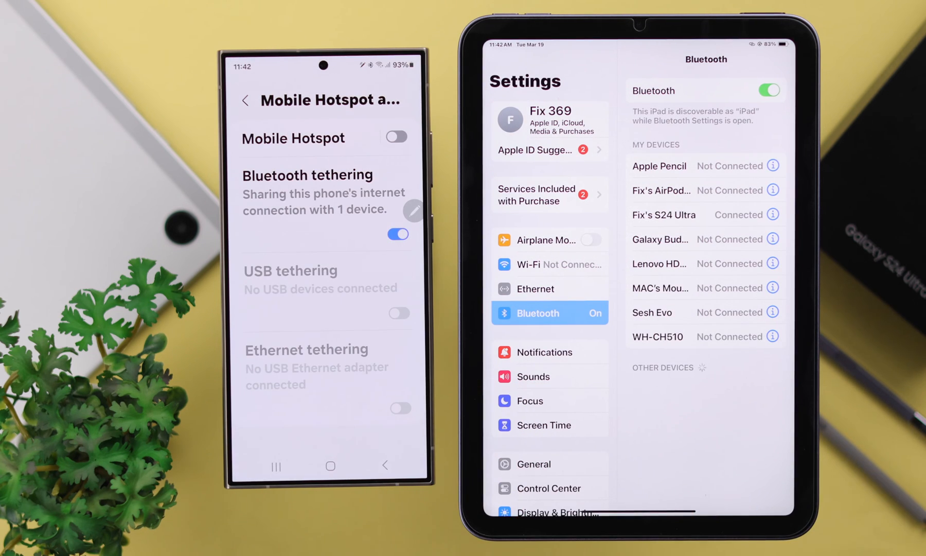
left_click(322, 201)
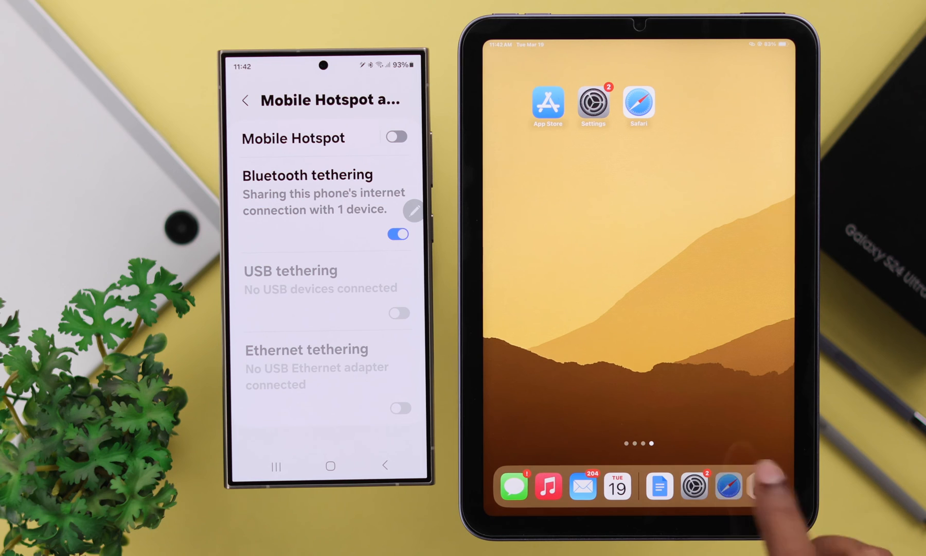
left_click(728, 485)
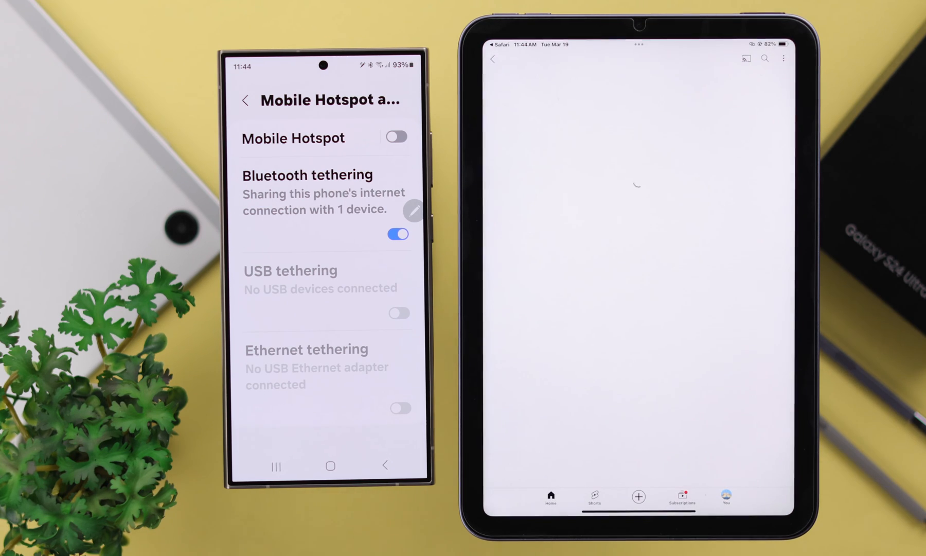